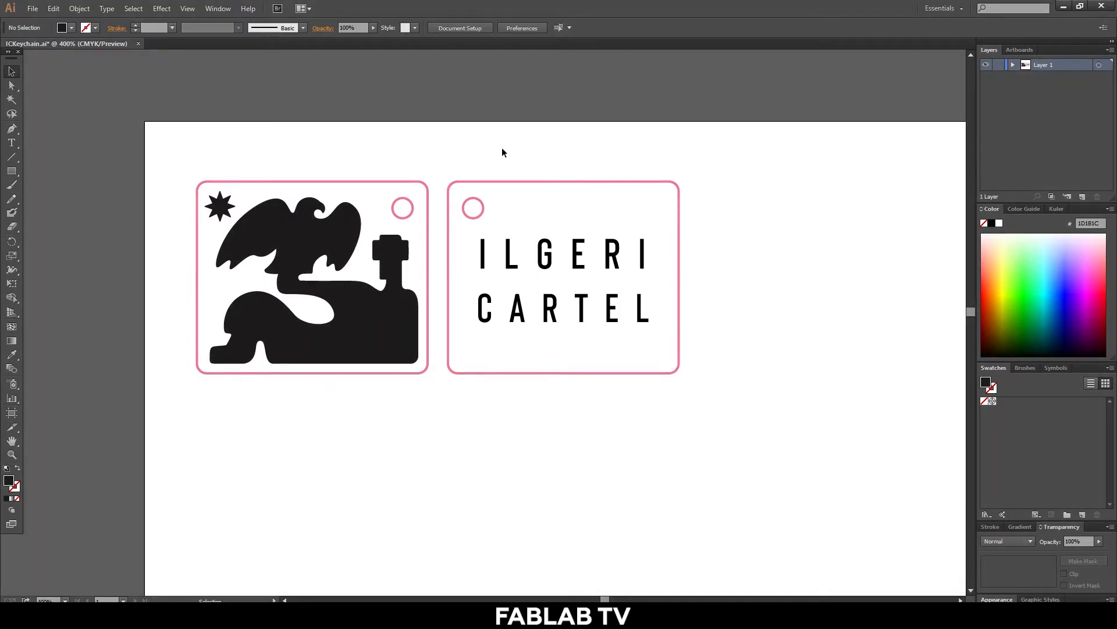
Recolour the pink keychain outlines and key-ring holes to pure red FF0000.
{"action": "left_click", "coordinate": [292, 286]}
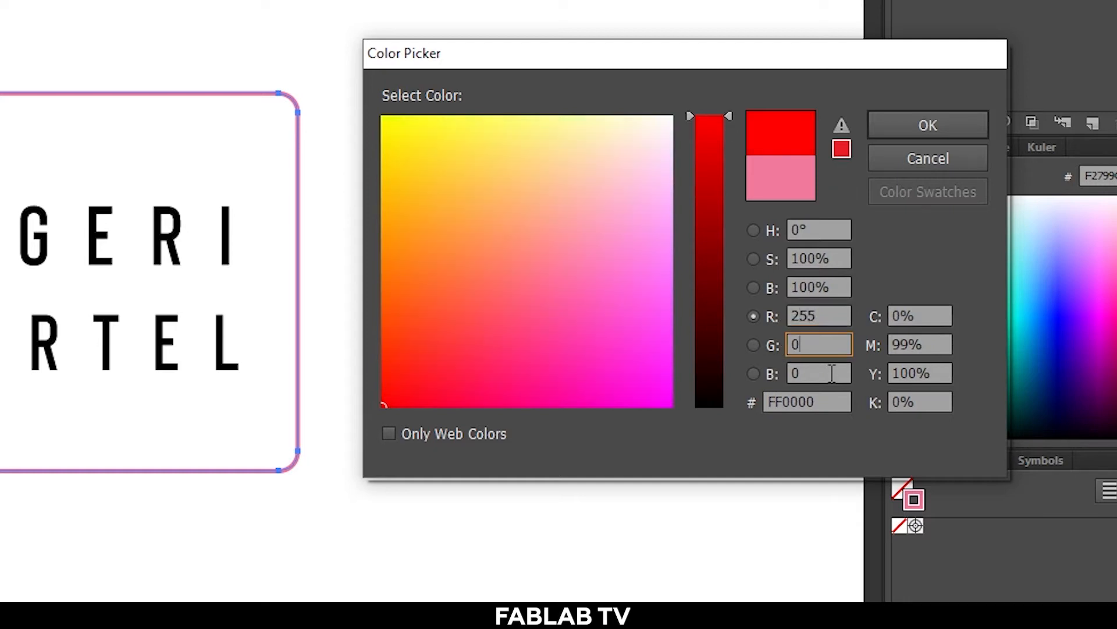
{"action": "left_click", "coordinate": [927, 125]}
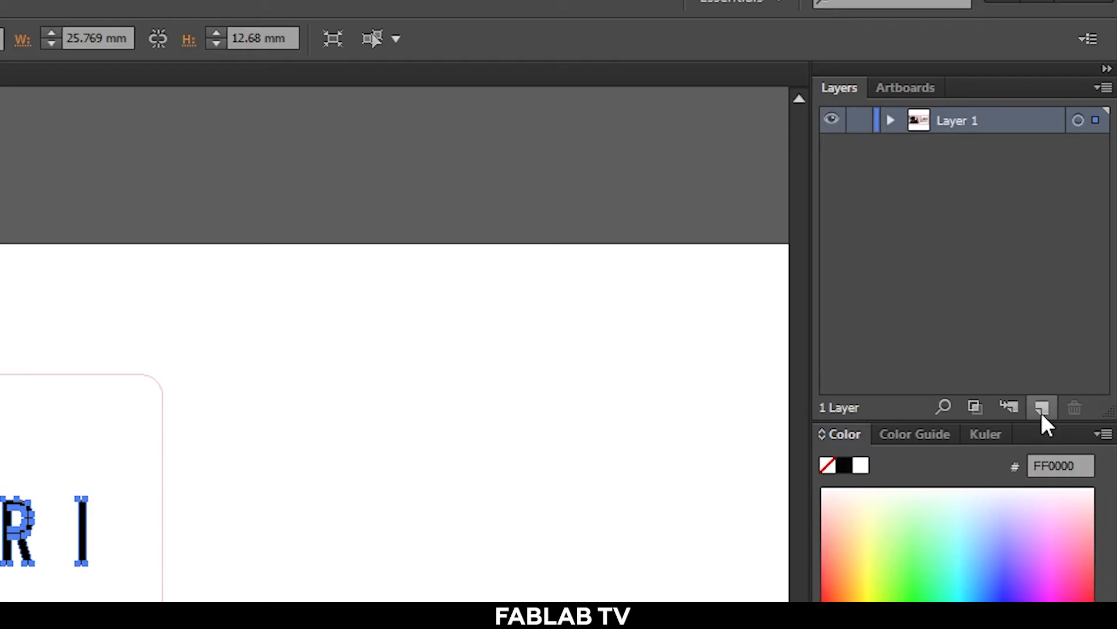
Create Layers 2 and 3 and move the lettering and bird artwork onto them.
{"action": "left_click", "coordinate": [1041, 407]}
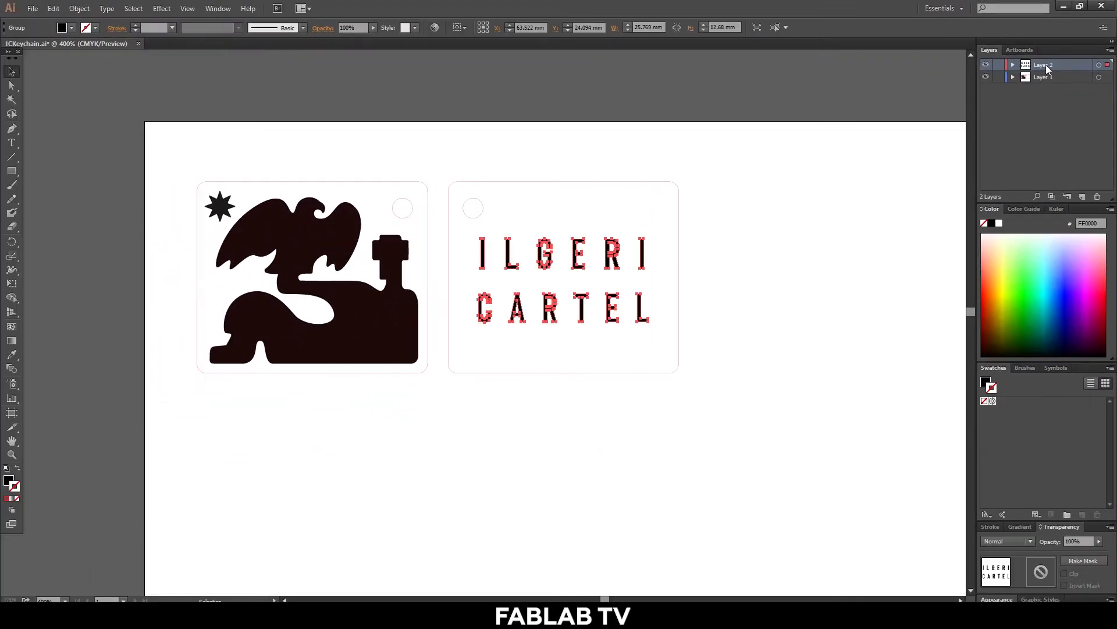
{"action": "left_click", "coordinate": [1044, 77]}
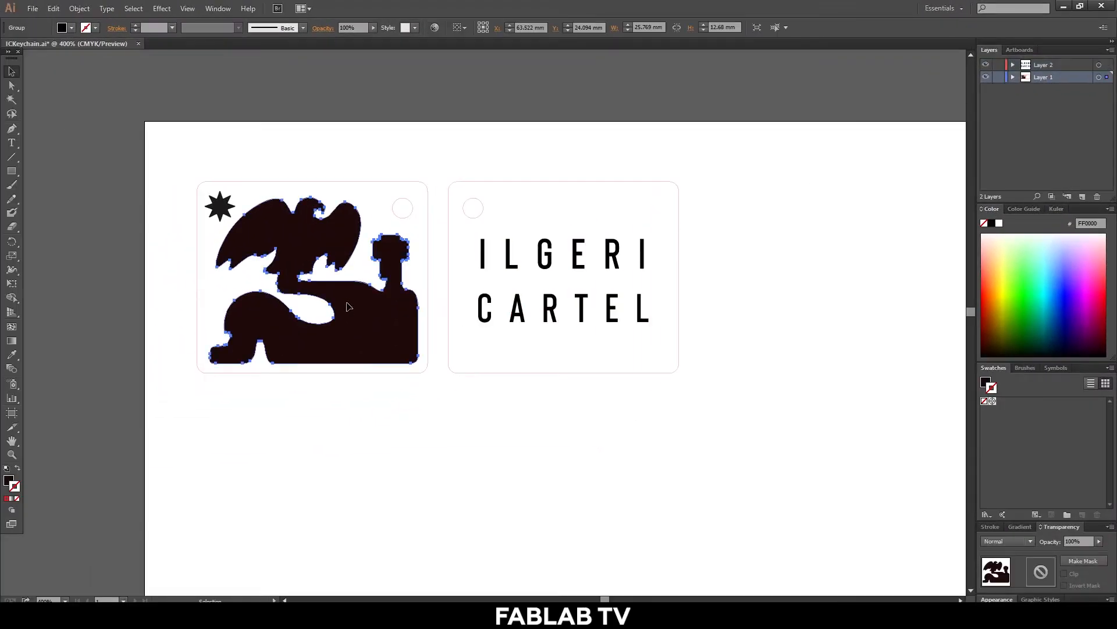
{"action": "left_click", "coordinate": [219, 207]}
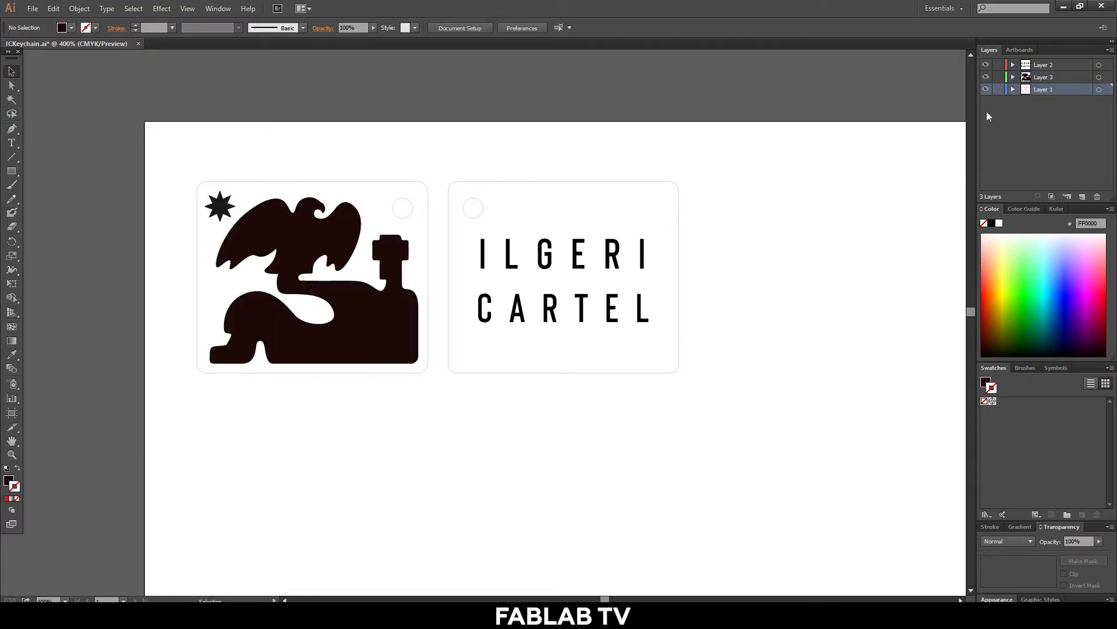
Rename Layer 1 to Outline.
{"action": "left_click", "coordinate": [986, 89]}
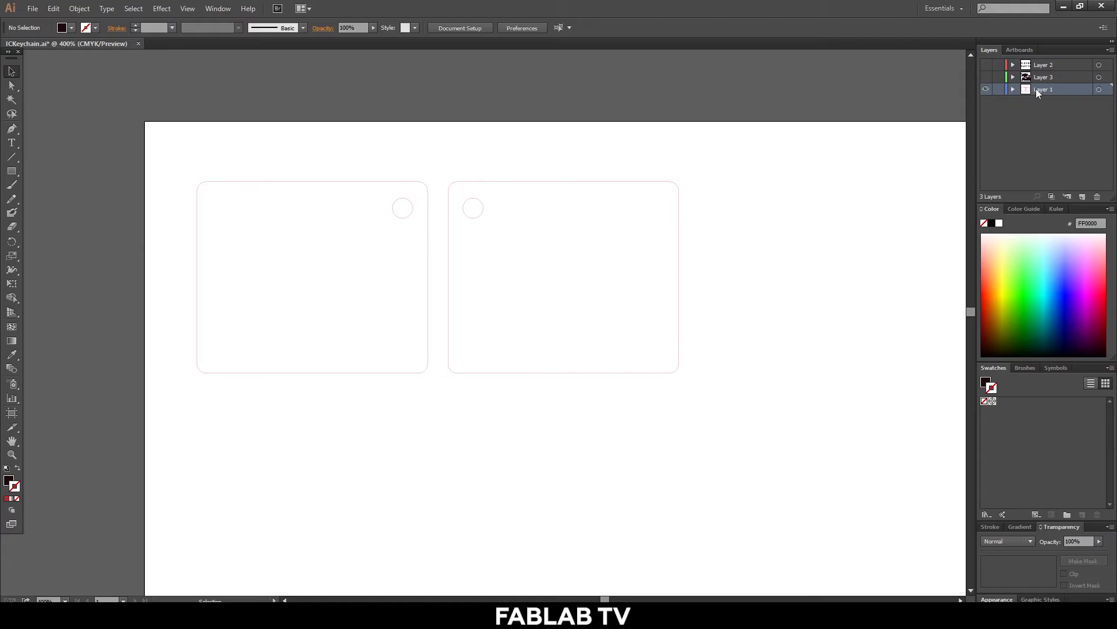
{"action": "double_click", "coordinate": [1045, 88]}
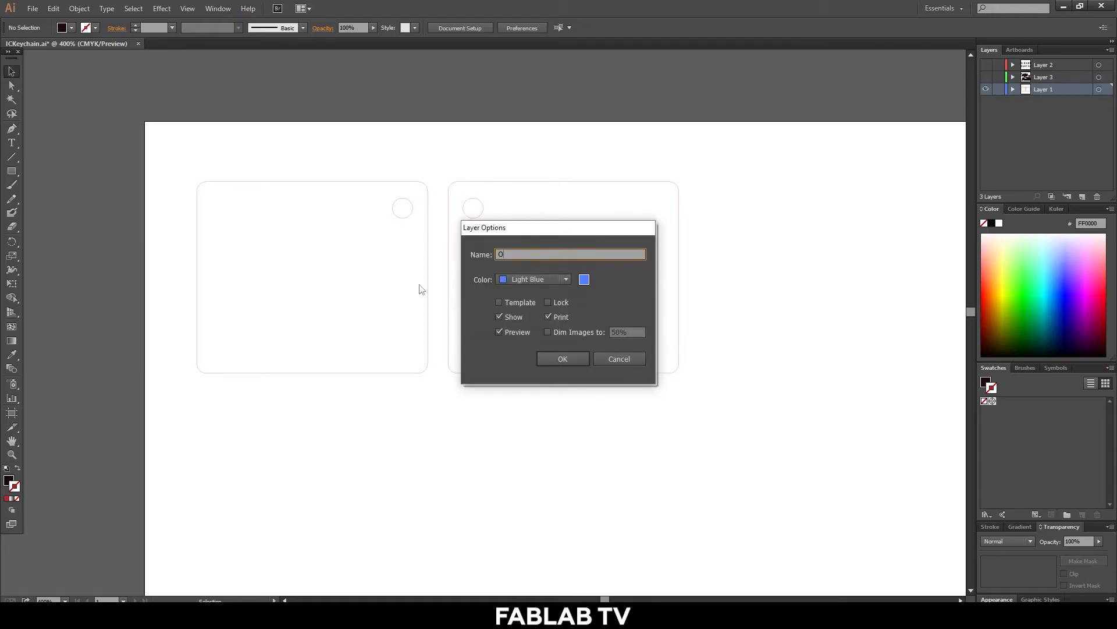
{"action": "type", "text": "Outline"}
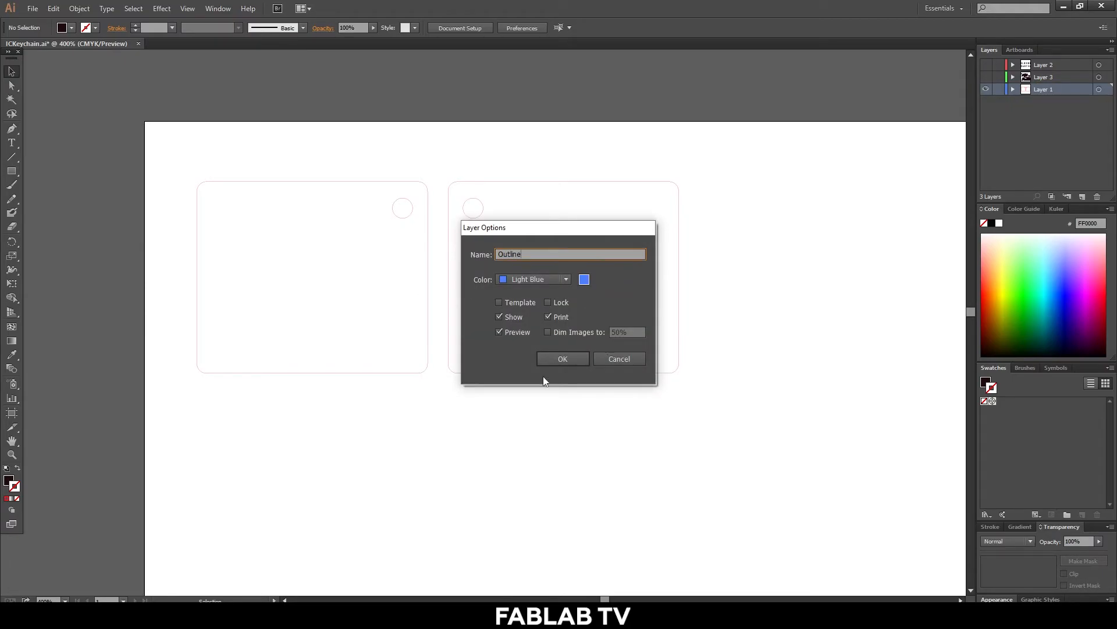
{"action": "left_click", "coordinate": [563, 359]}
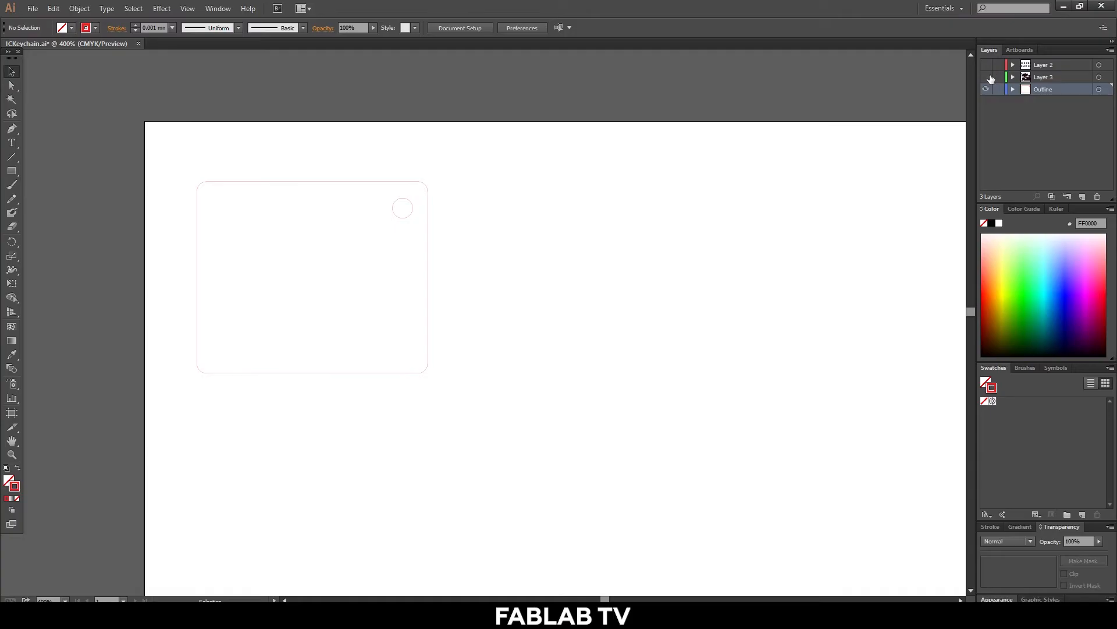
Set layer visibility so only the bird artwork layer and Outline are showing.
{"action": "left_click", "coordinate": [991, 79]}
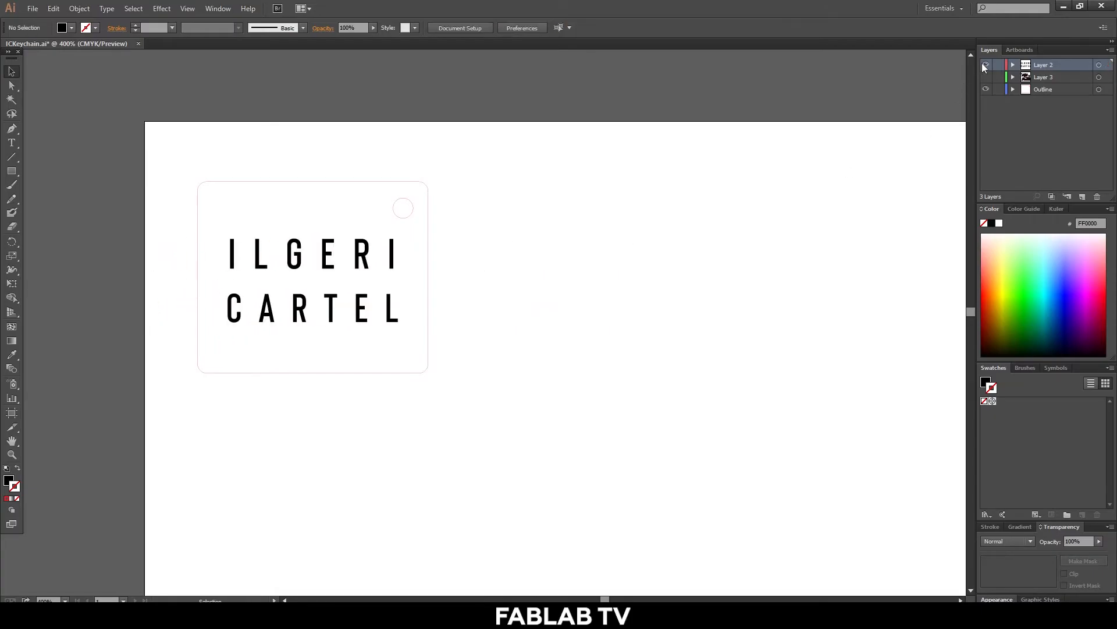
{"action": "left_click", "coordinate": [986, 65]}
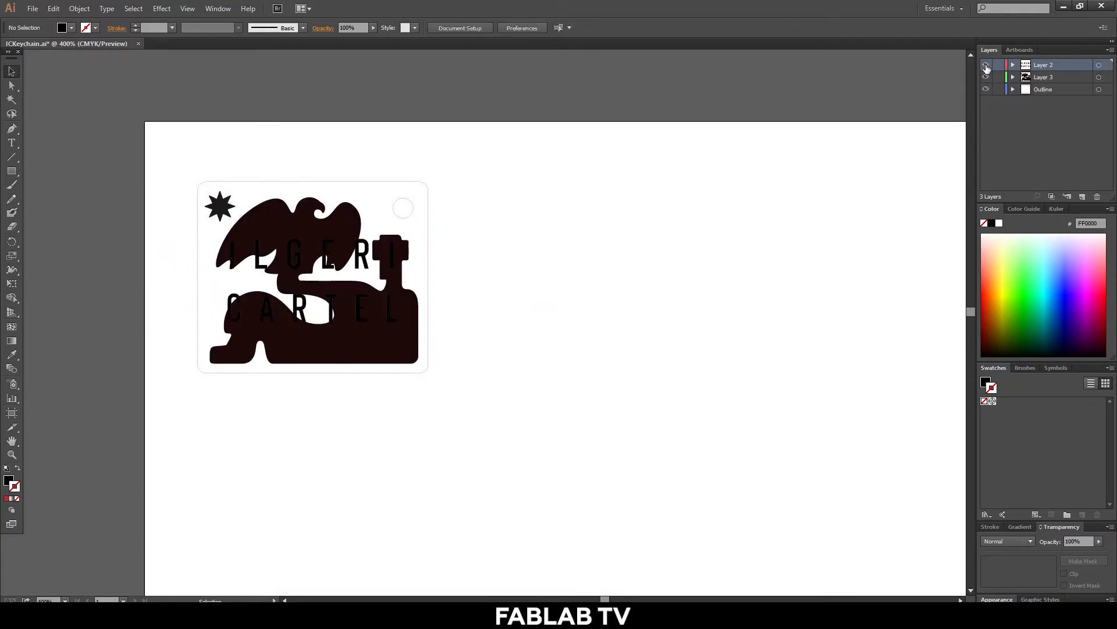
{"action": "left_click", "coordinate": [987, 65]}
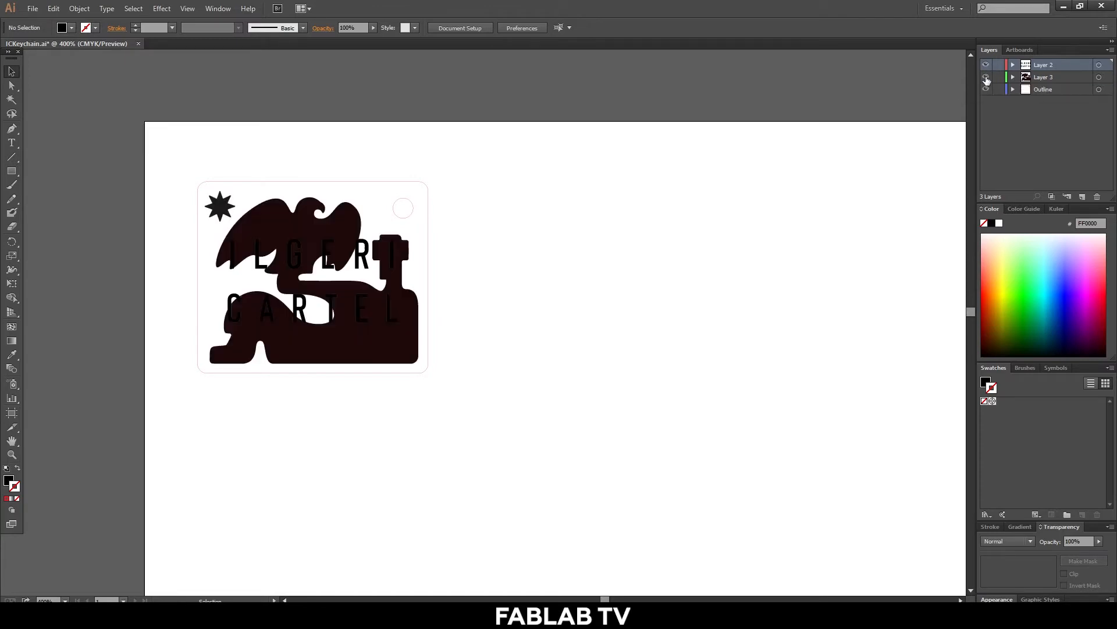
{"action": "left_click", "coordinate": [987, 76]}
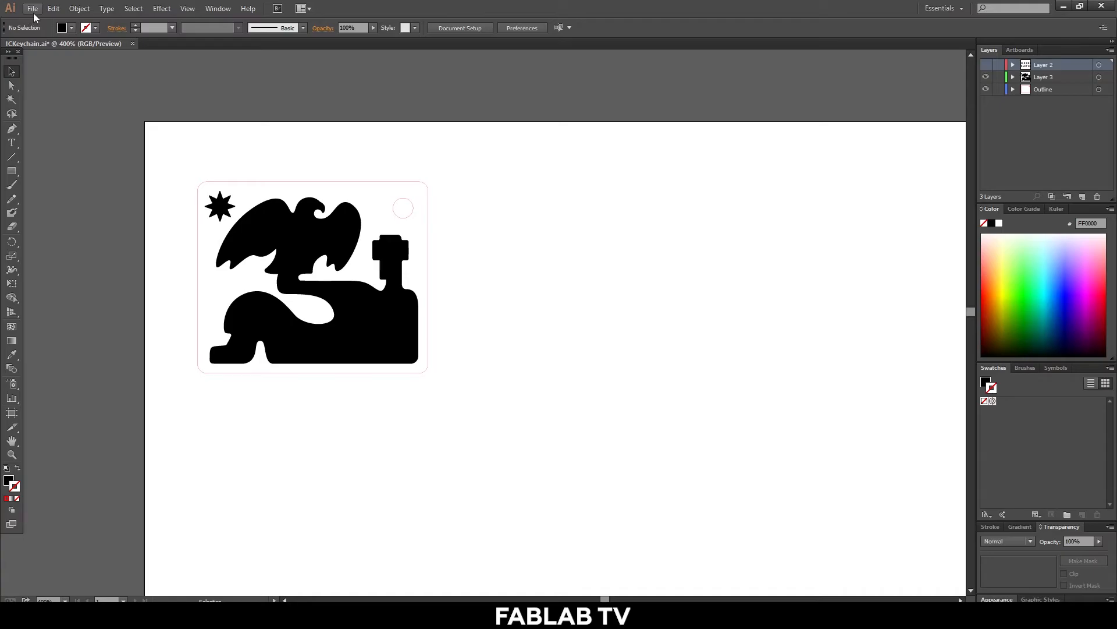
Open the Print dialog for the Trotec Engraver with Auto-Rotate unchecked.
{"action": "left_click", "coordinate": [32, 8]}
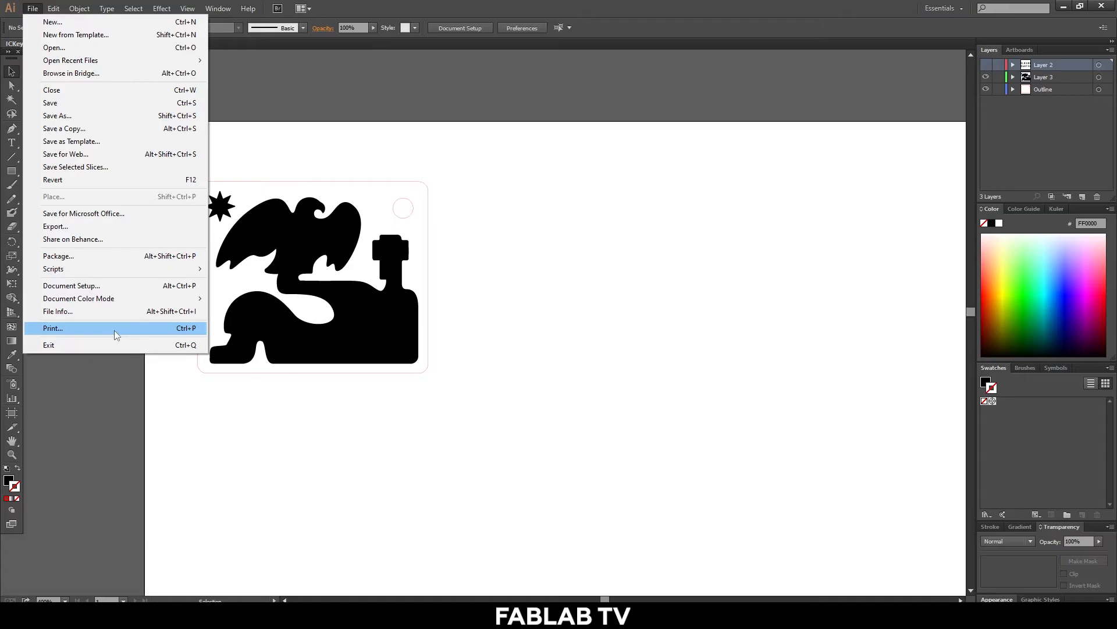
{"action": "left_click", "coordinate": [53, 327]}
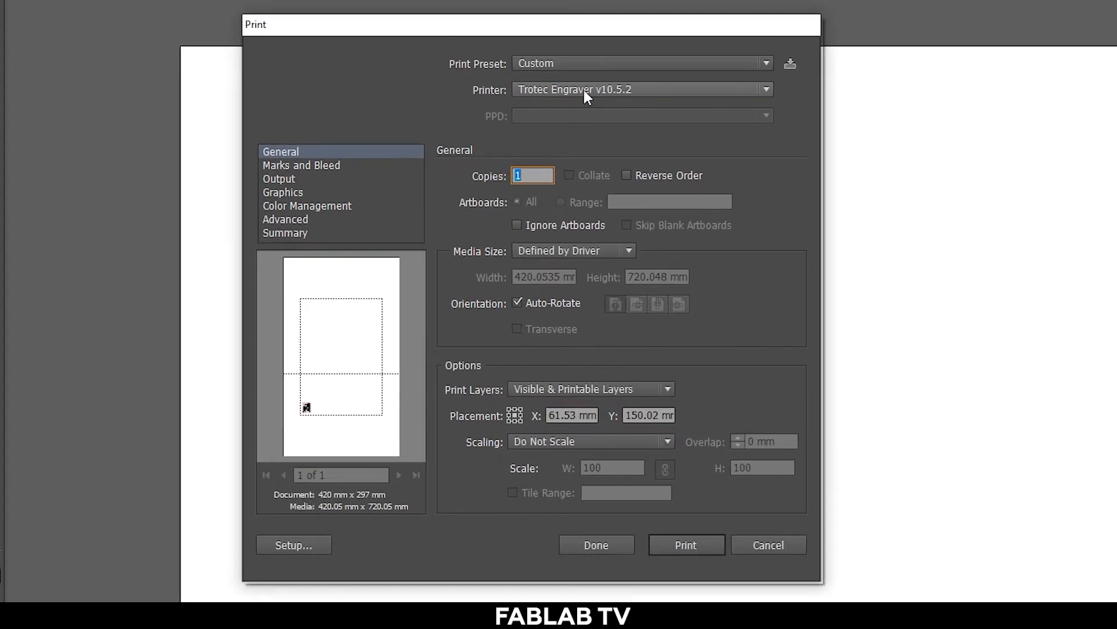
{"action": "mouse_move", "coordinate": [536, 291]}
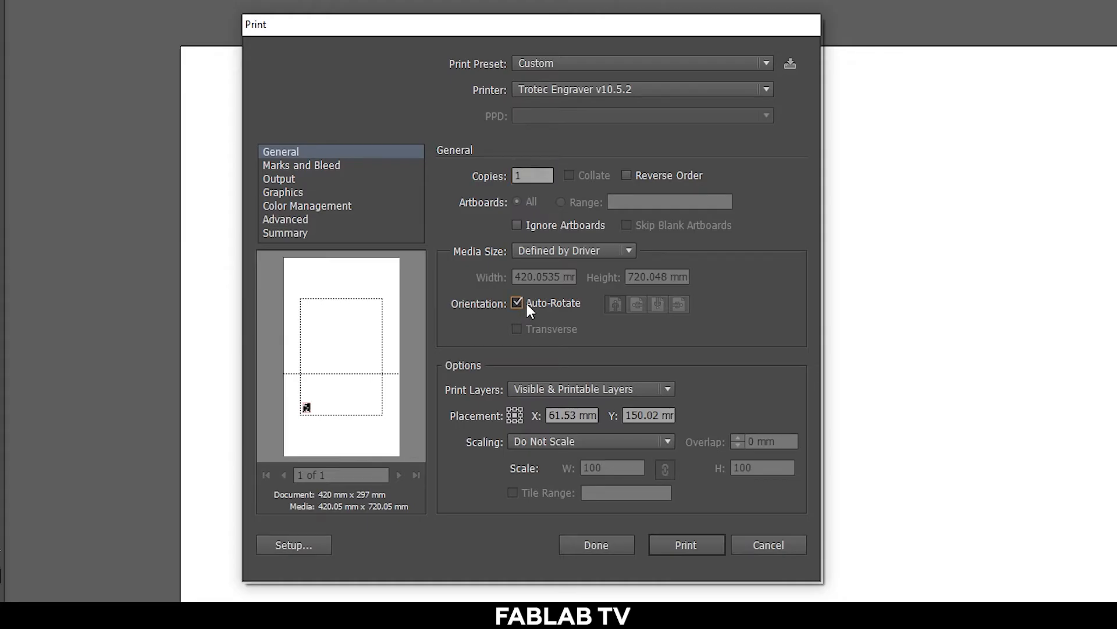
{"action": "left_click", "coordinate": [516, 303]}
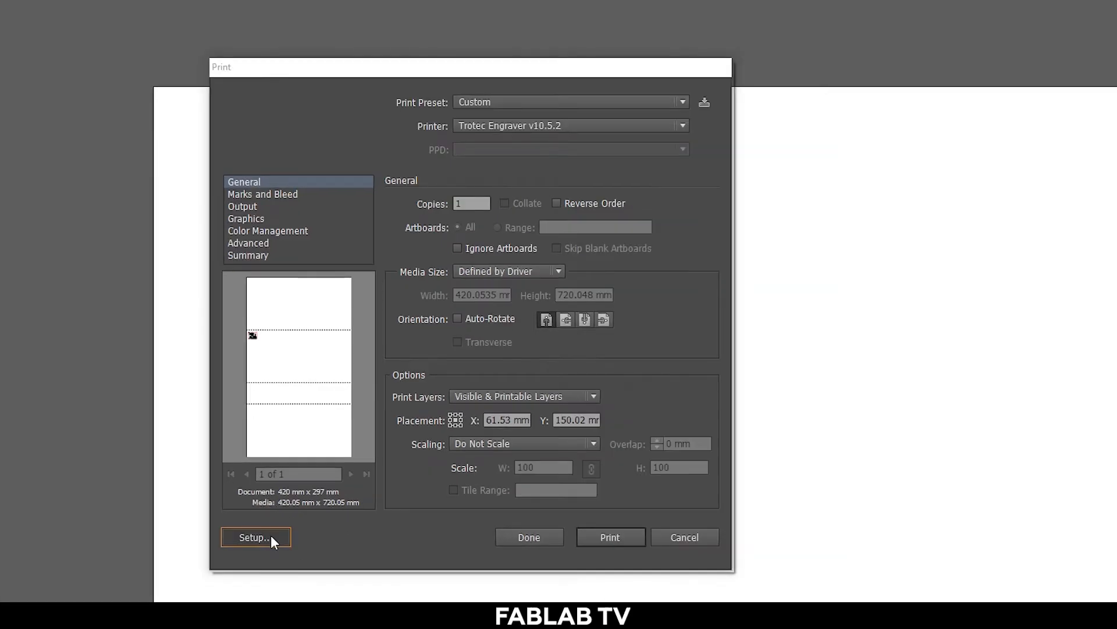
Set the Trotec job size to 720 × 420 mm and make the page landscape.
{"action": "left_click", "coordinate": [255, 536]}
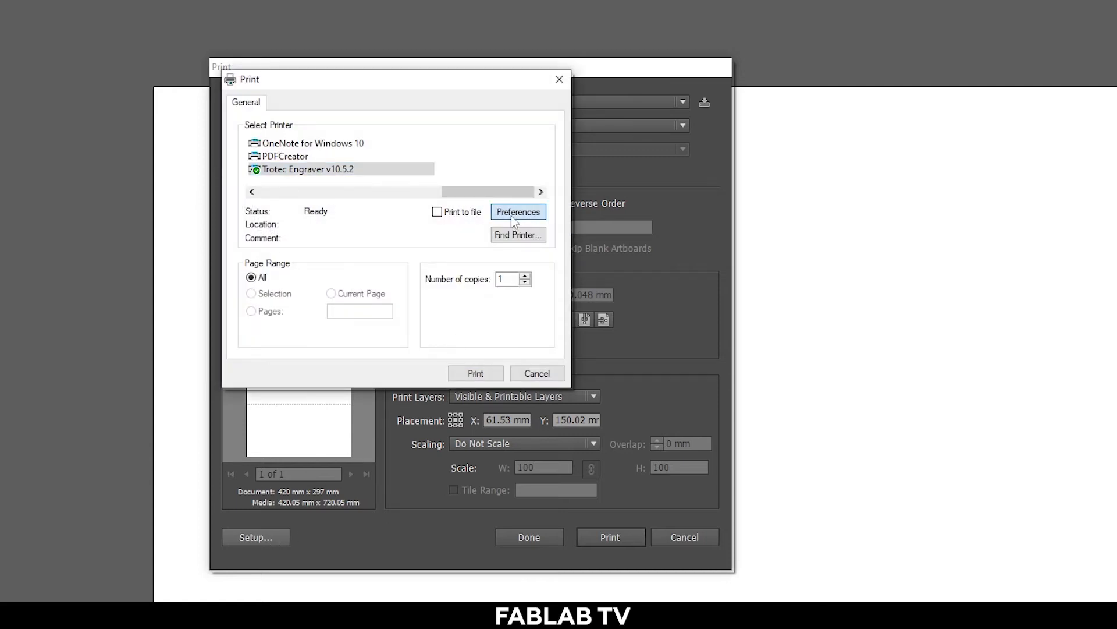
{"action": "left_click", "coordinate": [518, 211]}
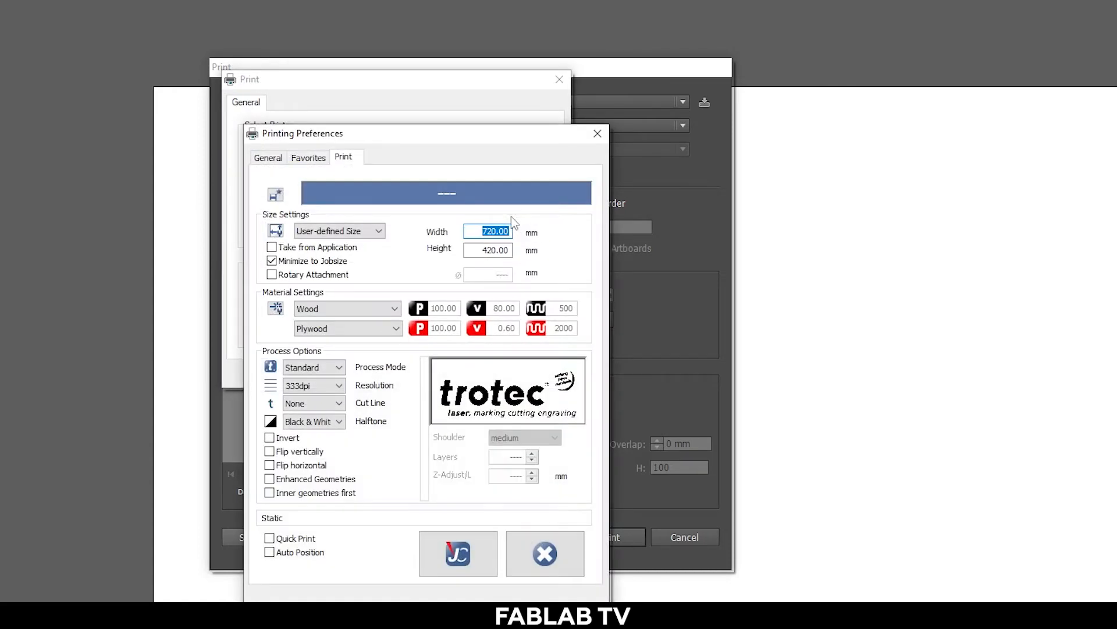
{"action": "left_click", "coordinate": [488, 250]}
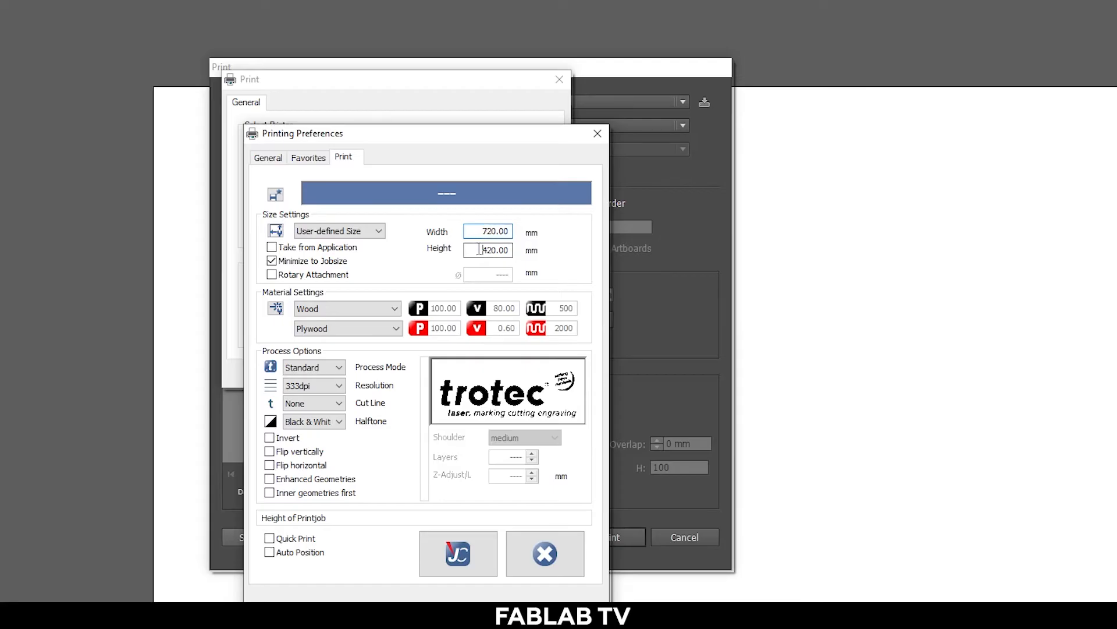
{"action": "triple_click", "coordinate": [488, 250]}
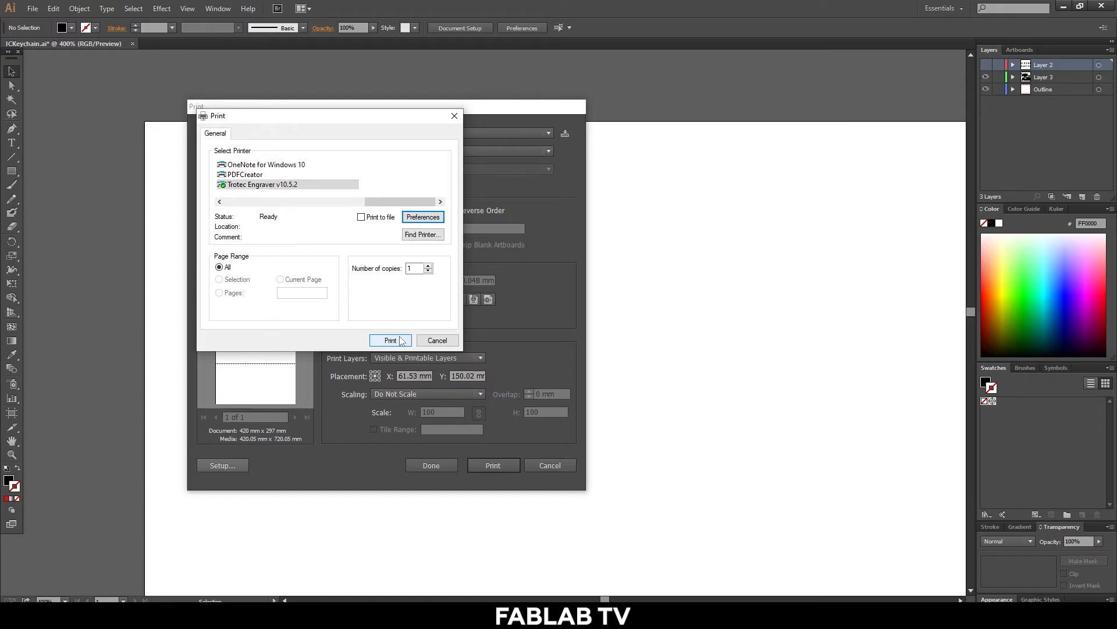
{"action": "left_click", "coordinate": [390, 340]}
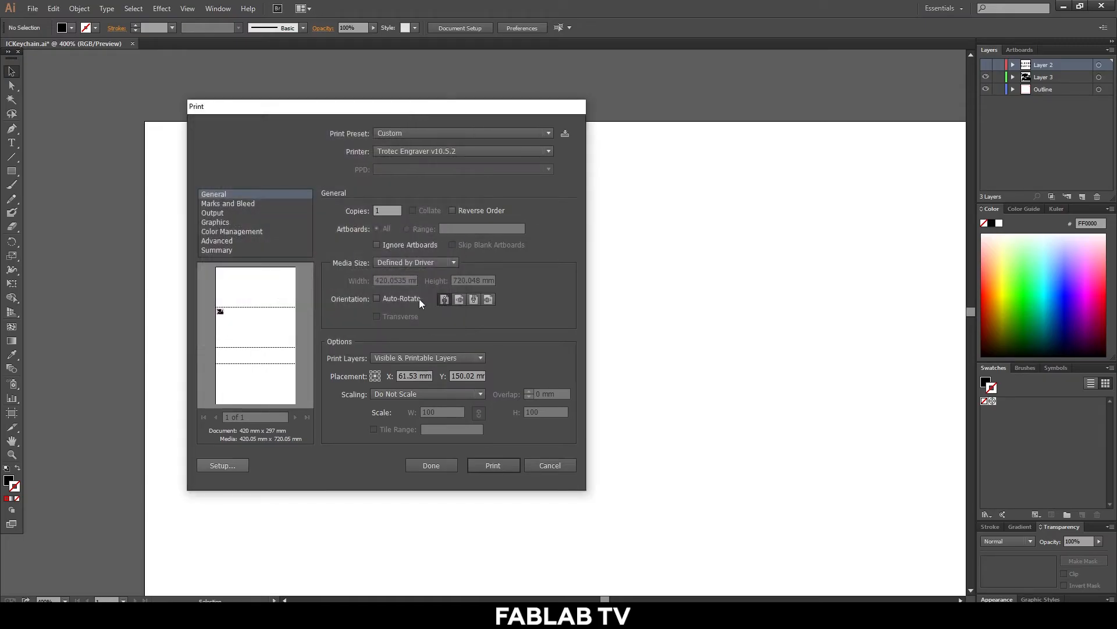
{"action": "left_click", "coordinate": [459, 298]}
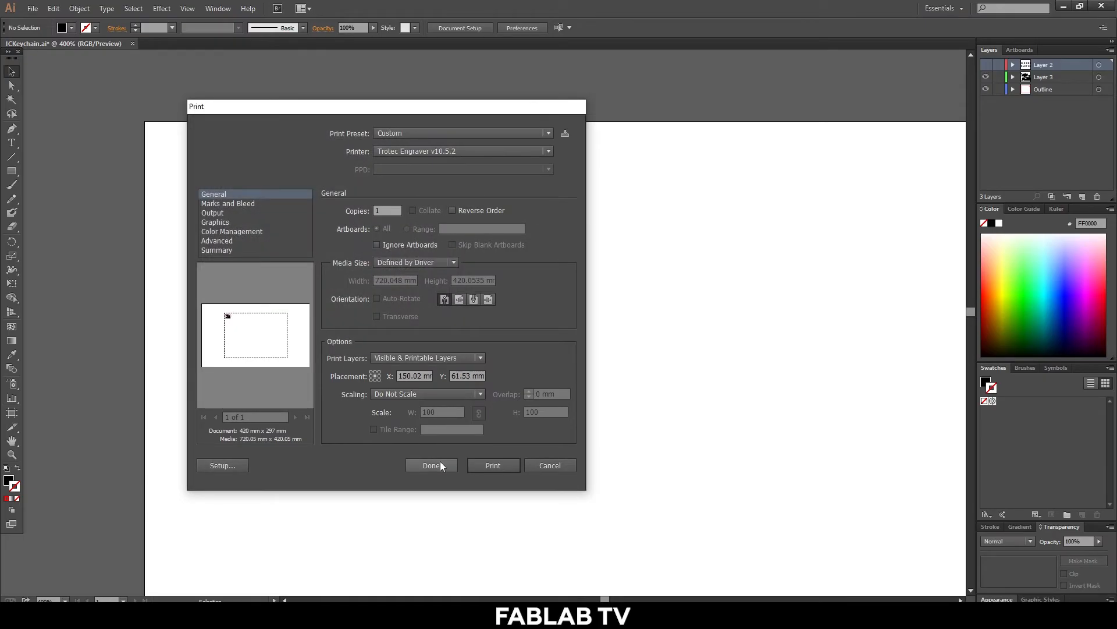
{"action": "left_click", "coordinate": [431, 464]}
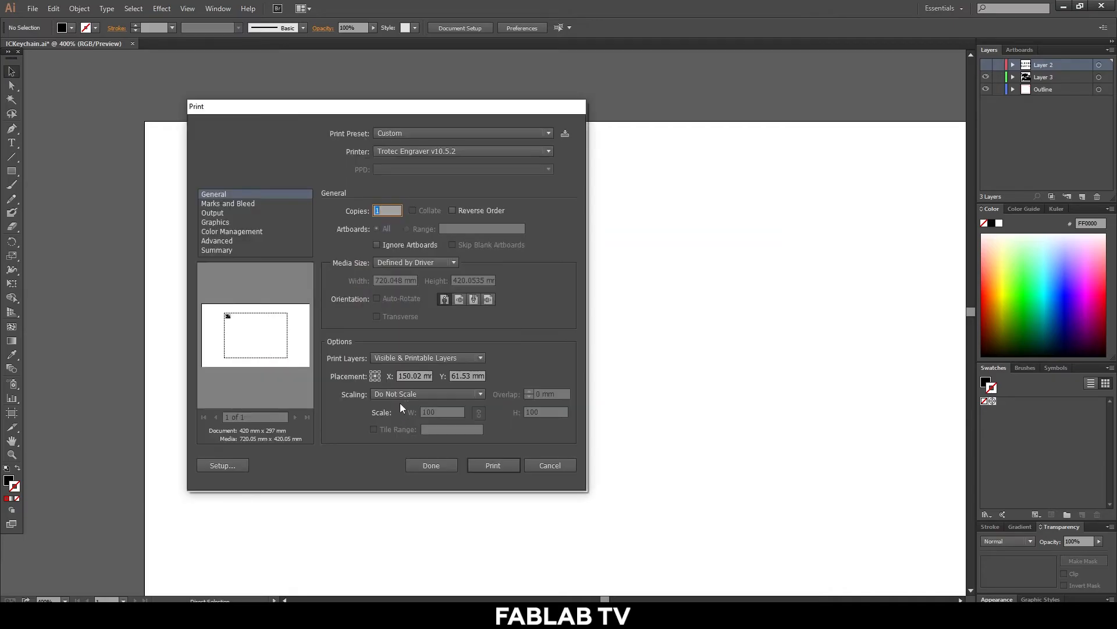
Print the bird side to JobControl as job 'Keychain side 1'.
{"action": "left_click", "coordinate": [492, 464]}
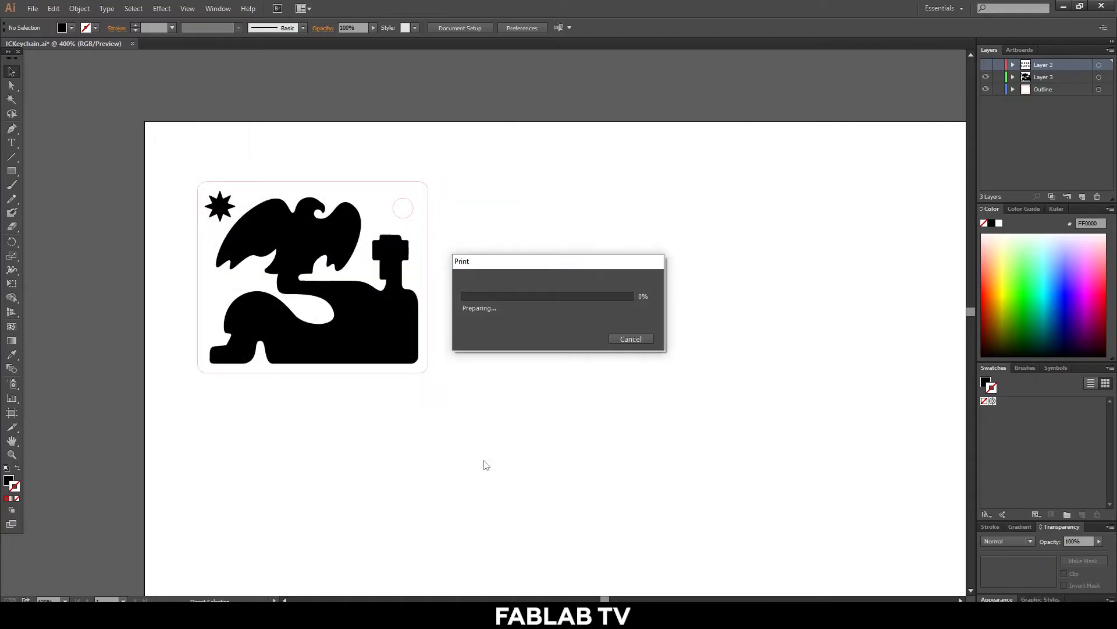
{"action": "mouse_move", "coordinate": [549, 317]}
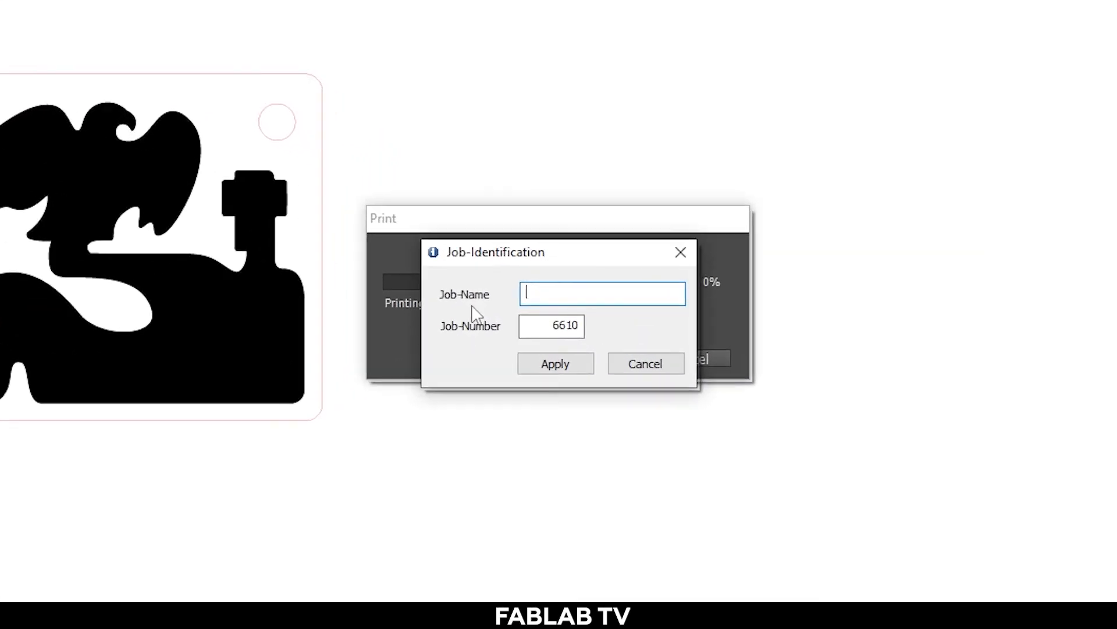
{"action": "type", "text": "Keyc"}
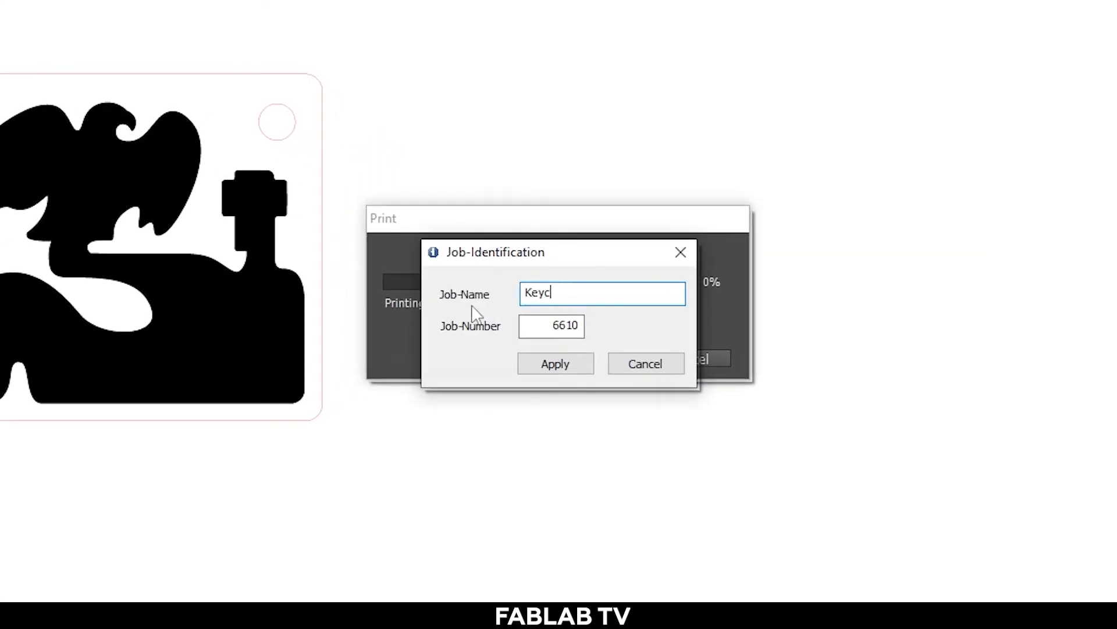
{"action": "type", "text": "hain"}
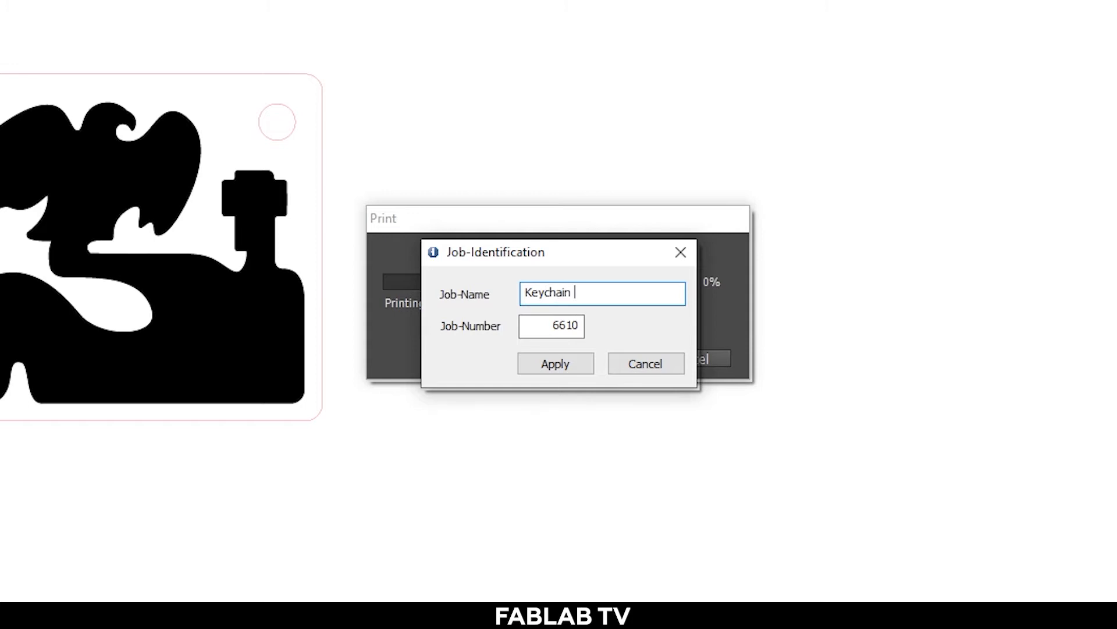
{"action": "type", "text": "sid"}
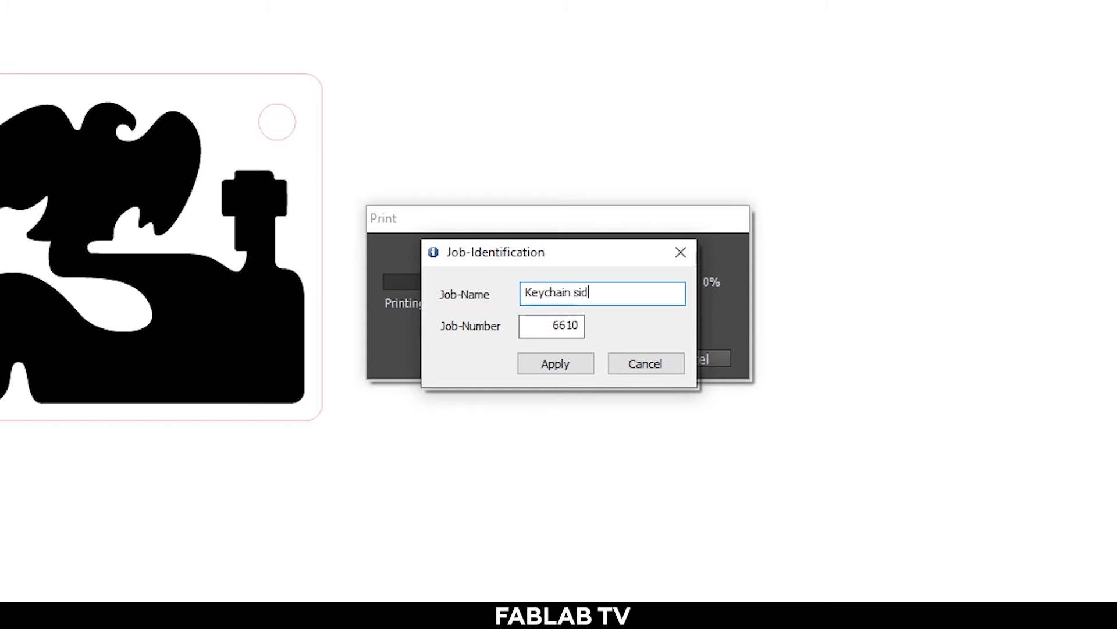
{"action": "type", "text": "e 1"}
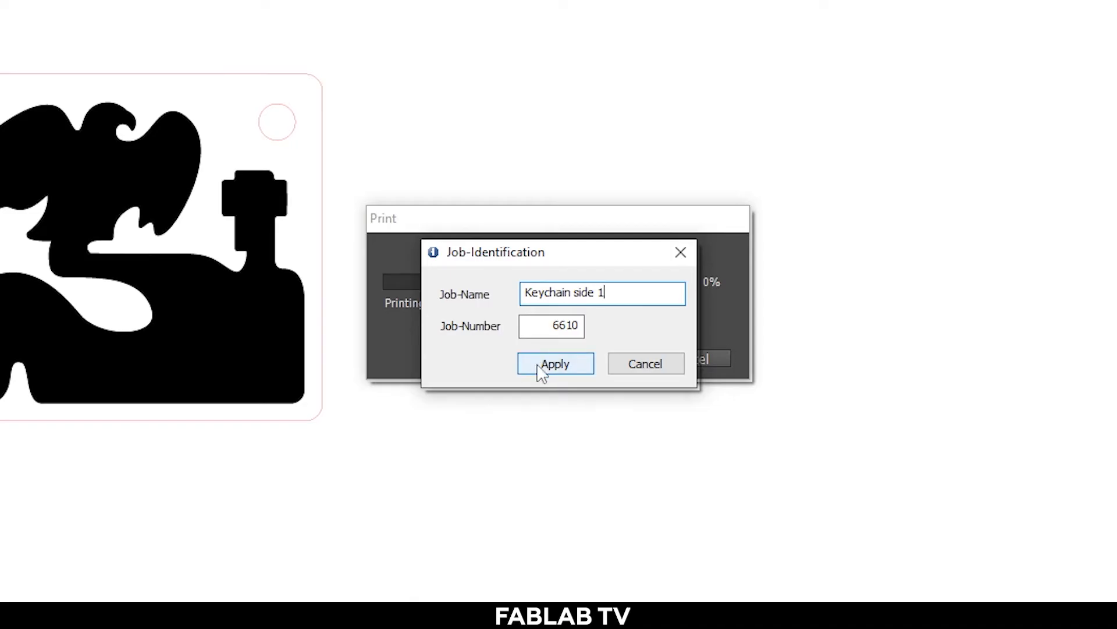
{"action": "left_click", "coordinate": [554, 363]}
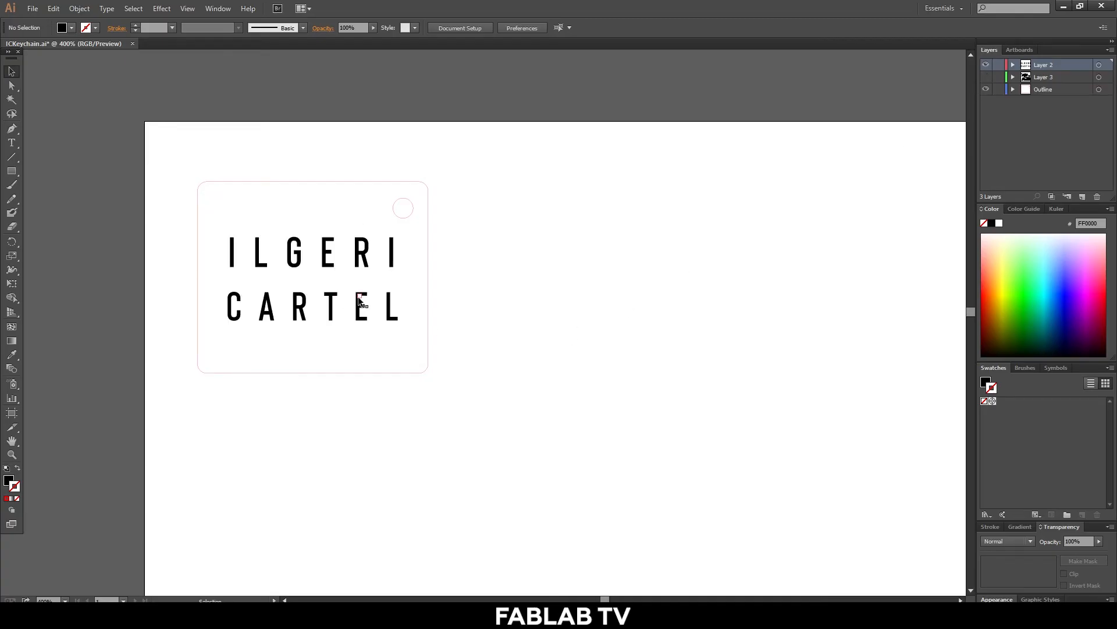
{"action": "mouse_move", "coordinate": [522, 309]}
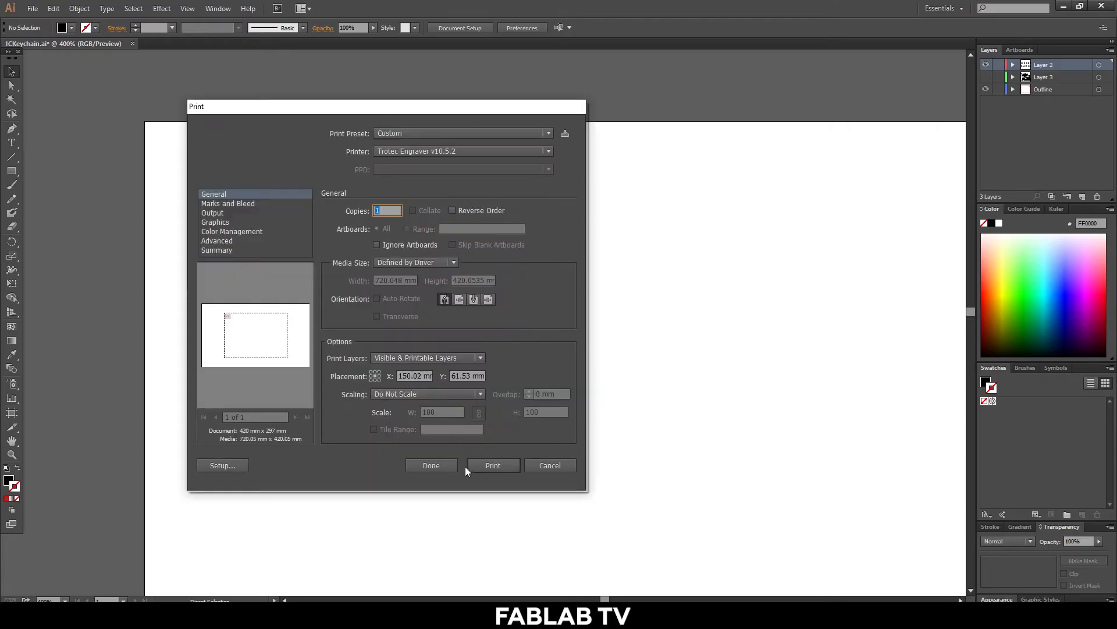
Print the ILGERI CARTEL lettering side as job 'Keychain side2'.
{"action": "left_click", "coordinate": [492, 464]}
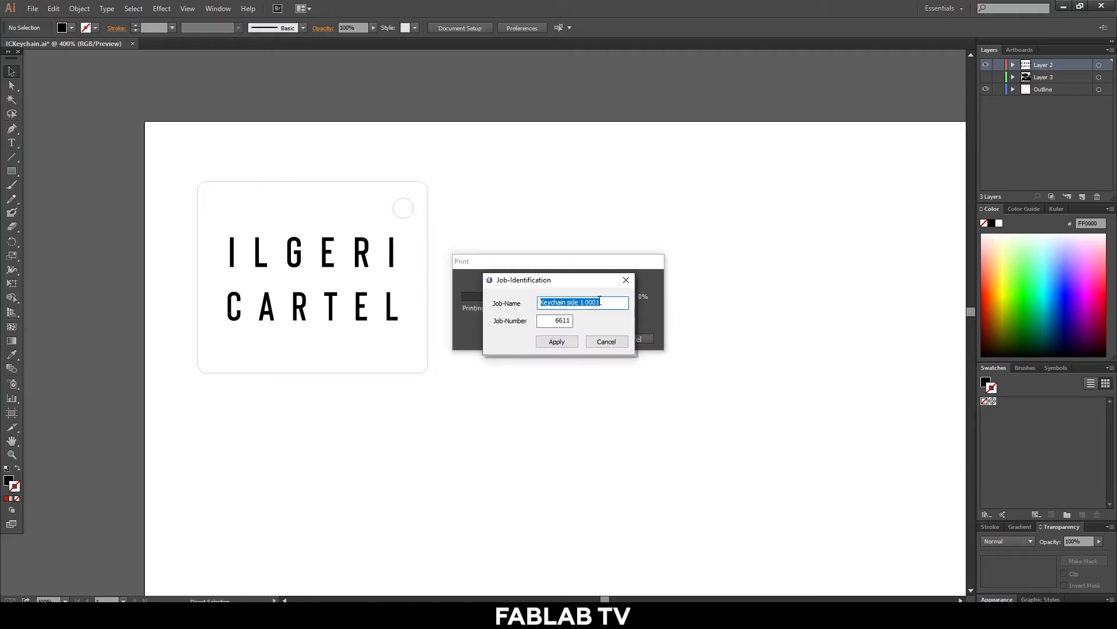
{"action": "type", "text": "Keychain side2"}
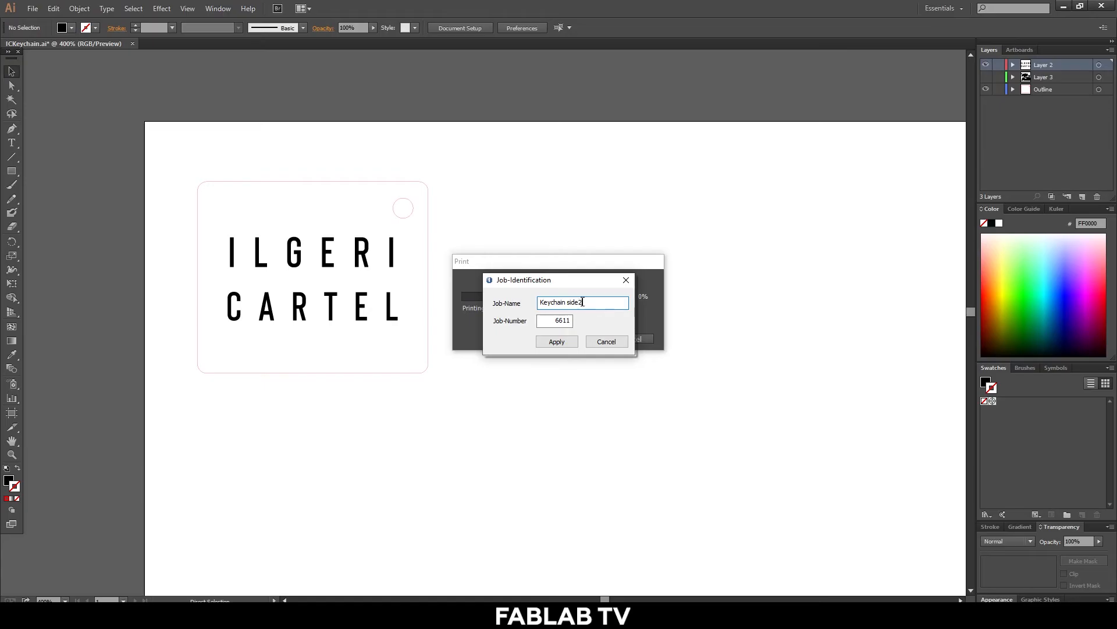
{"action": "left_click", "coordinate": [556, 342]}
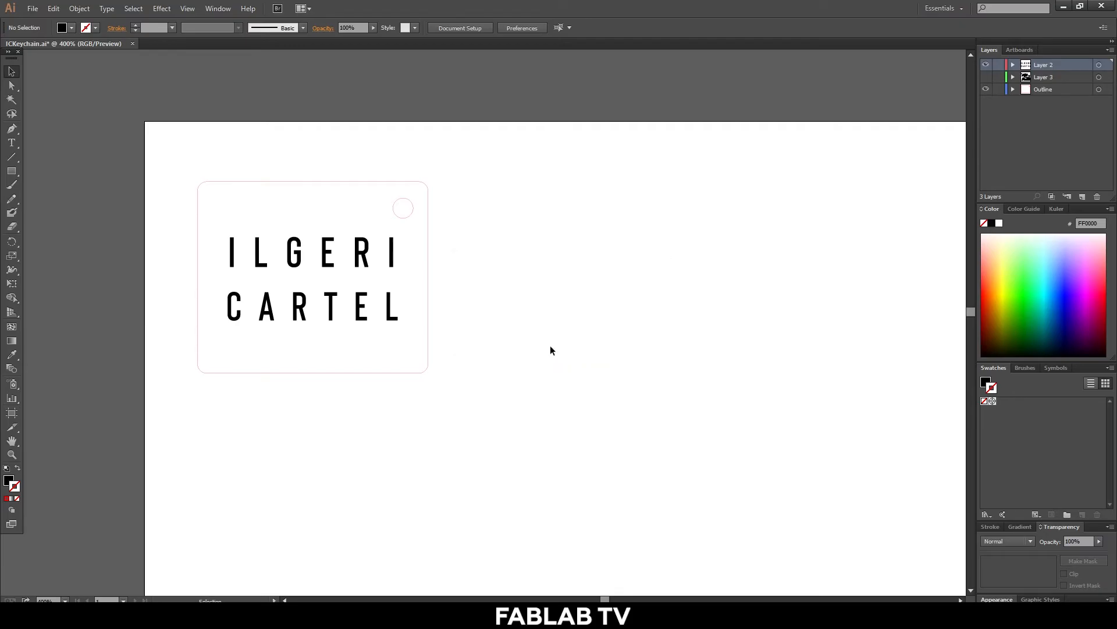